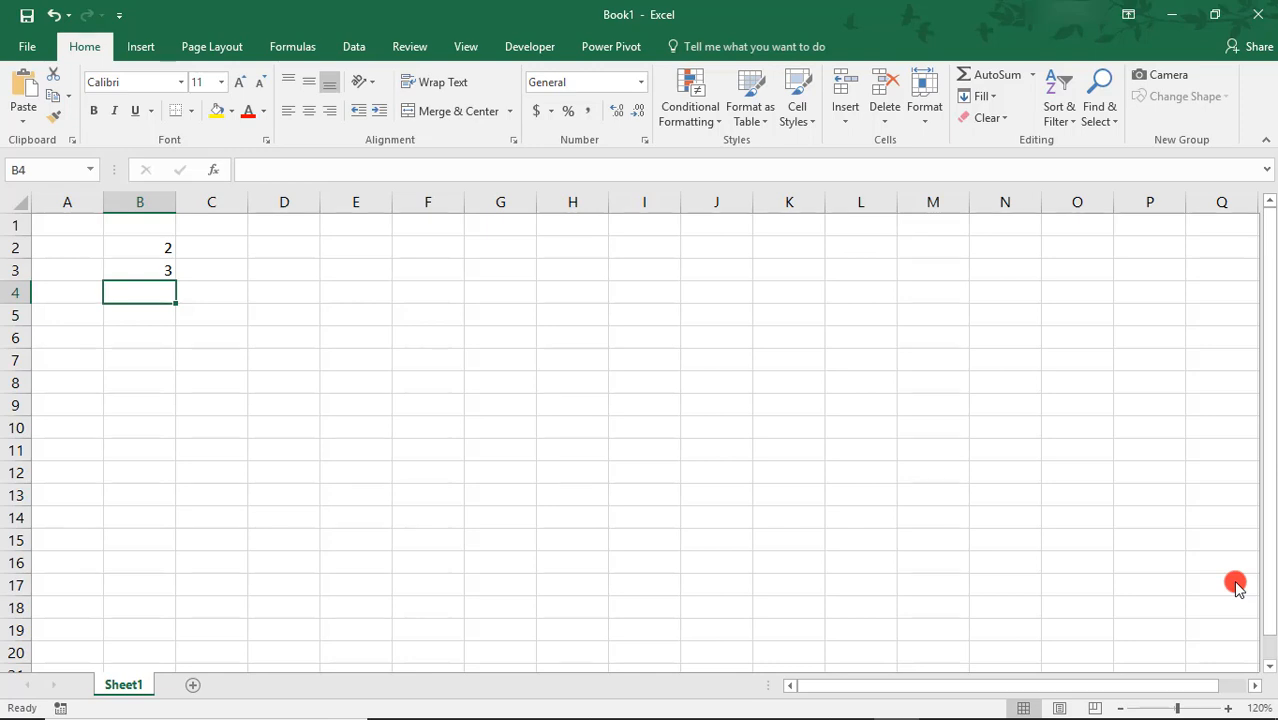
Step: Enter =SUM(B2:B4) in B4, creating a circular reference, and dismiss the warning
{"action": "type", "text": "="}
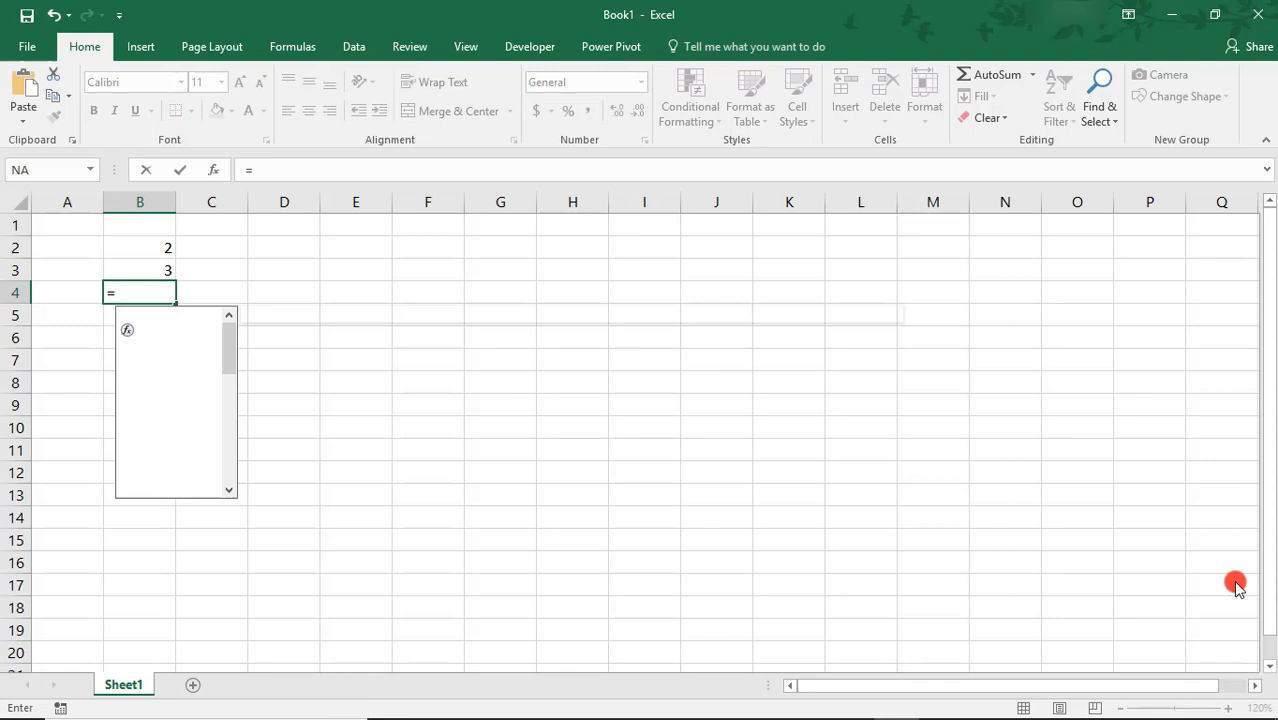
{"action": "type", "text": "sum("}
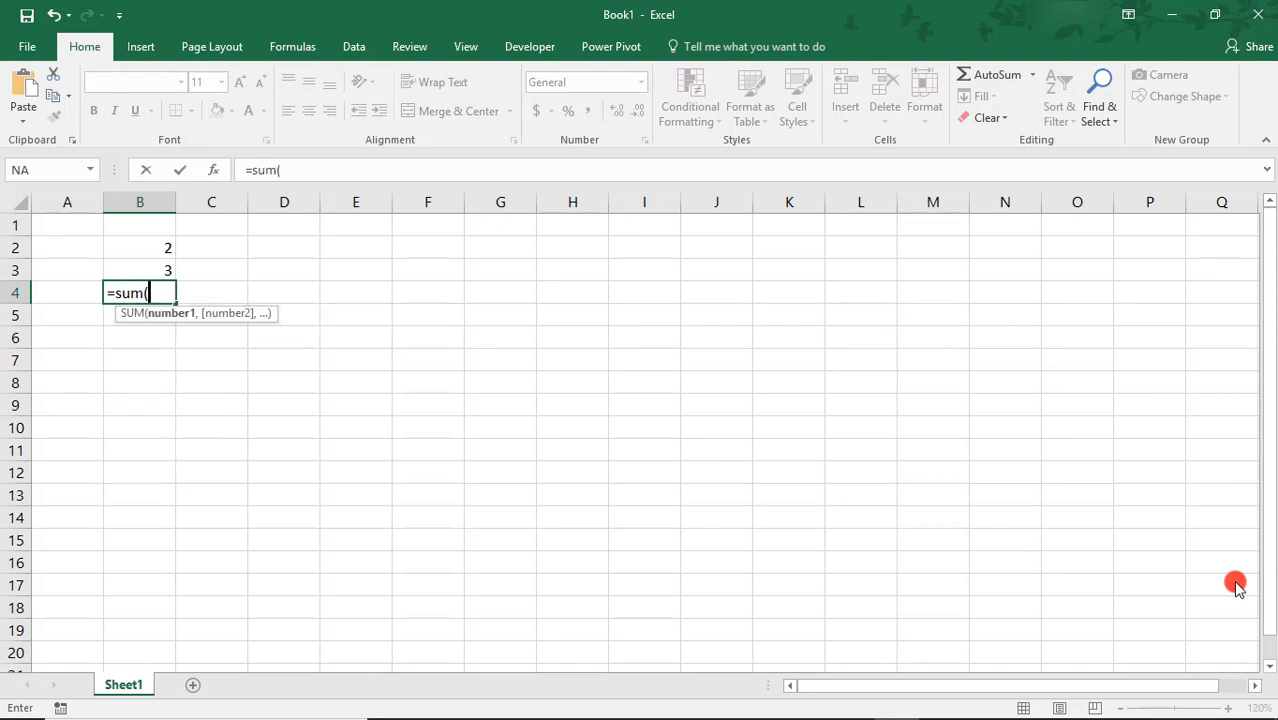
{"action": "left_click_drag", "start_coordinate": [140, 248], "coordinate": [140, 292]}
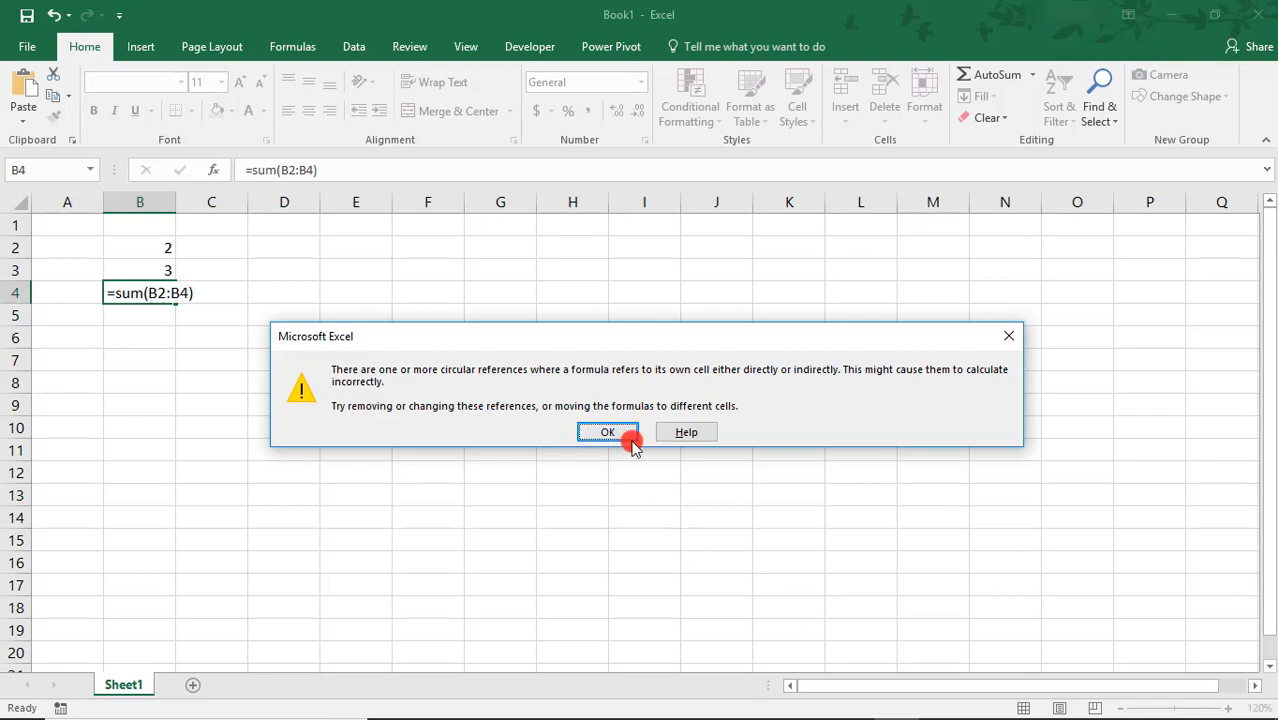
{"action": "left_click", "coordinate": [608, 432]}
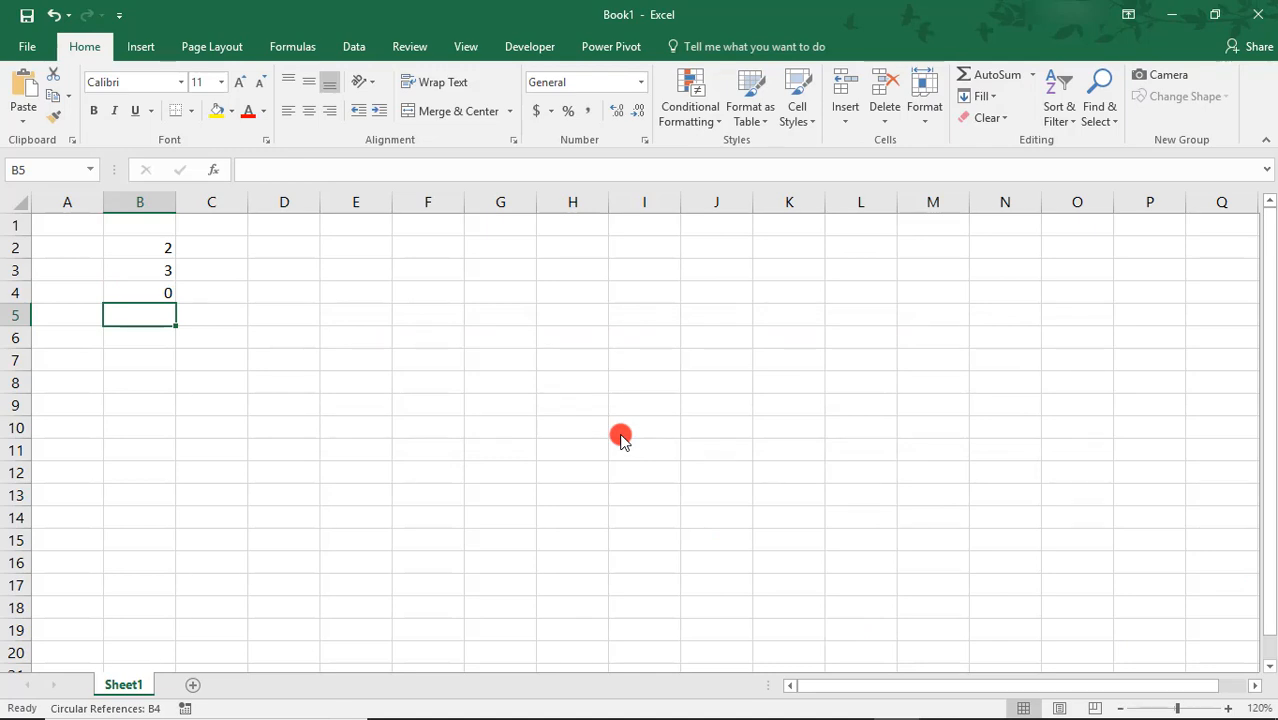
{"action": "mouse_move", "coordinate": [196, 420]}
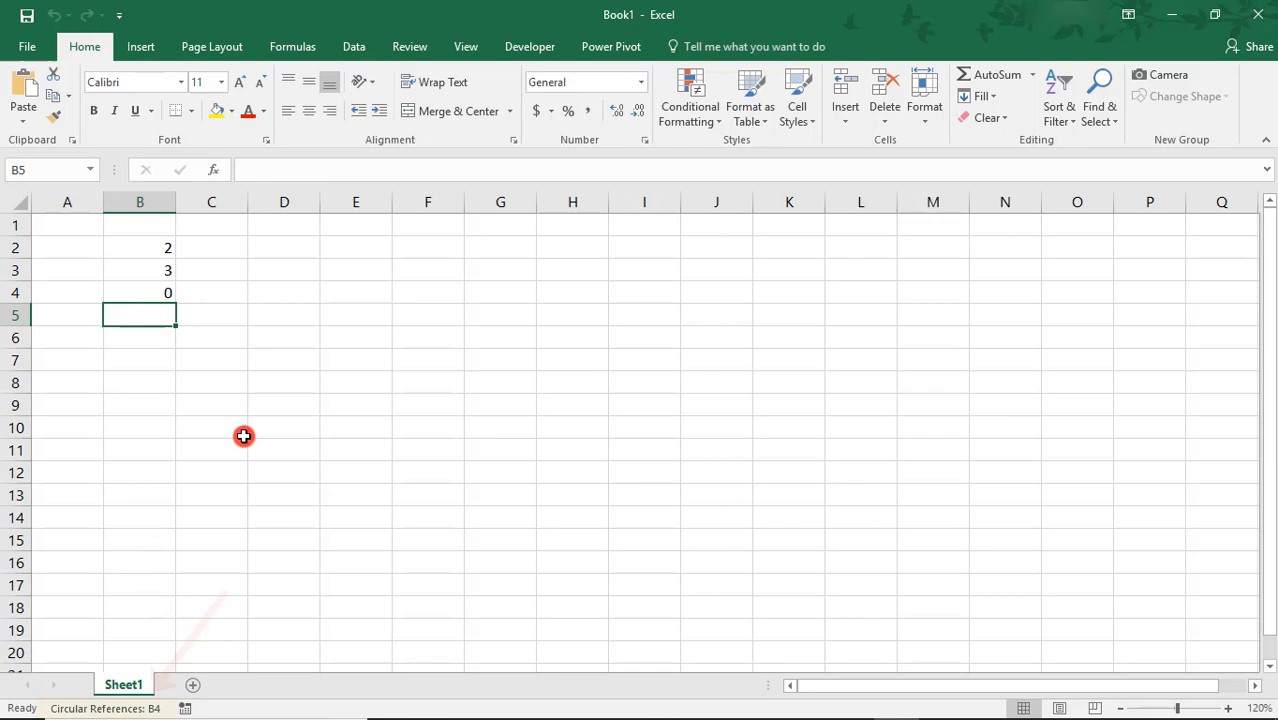
{"action": "mouse_move", "coordinate": [326, 320]}
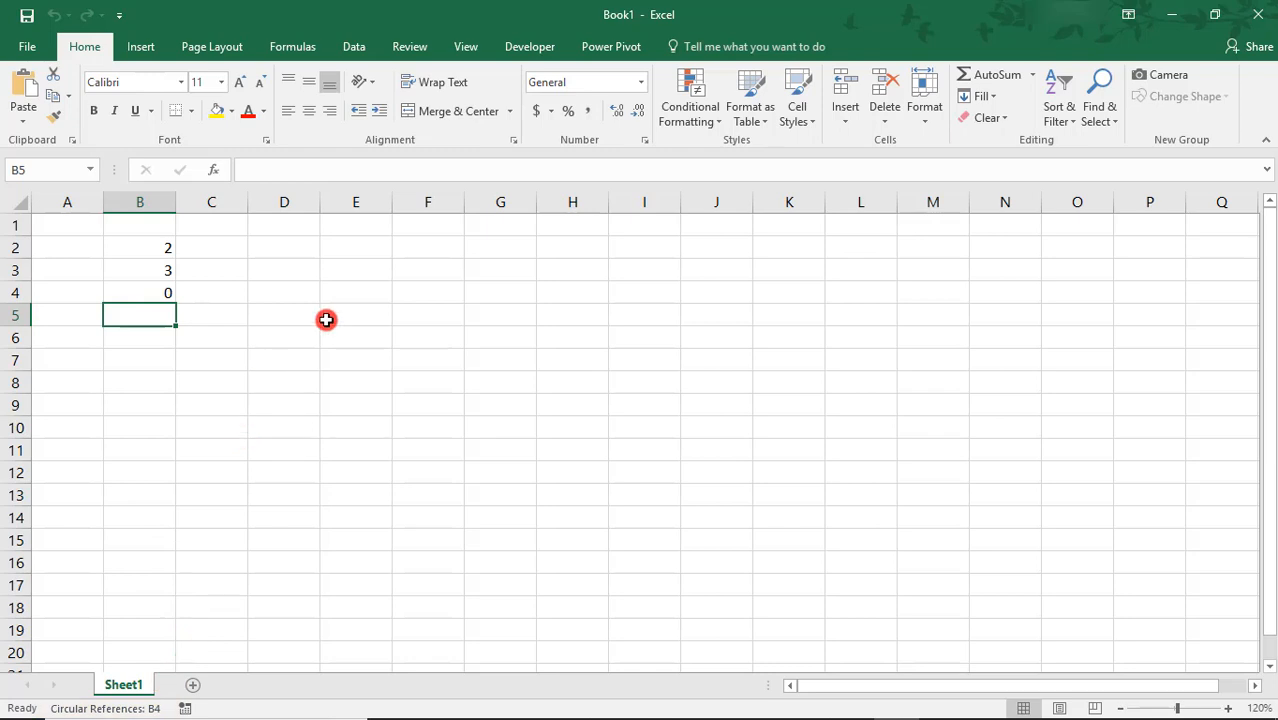
{"action": "left_click", "coordinate": [292, 46]}
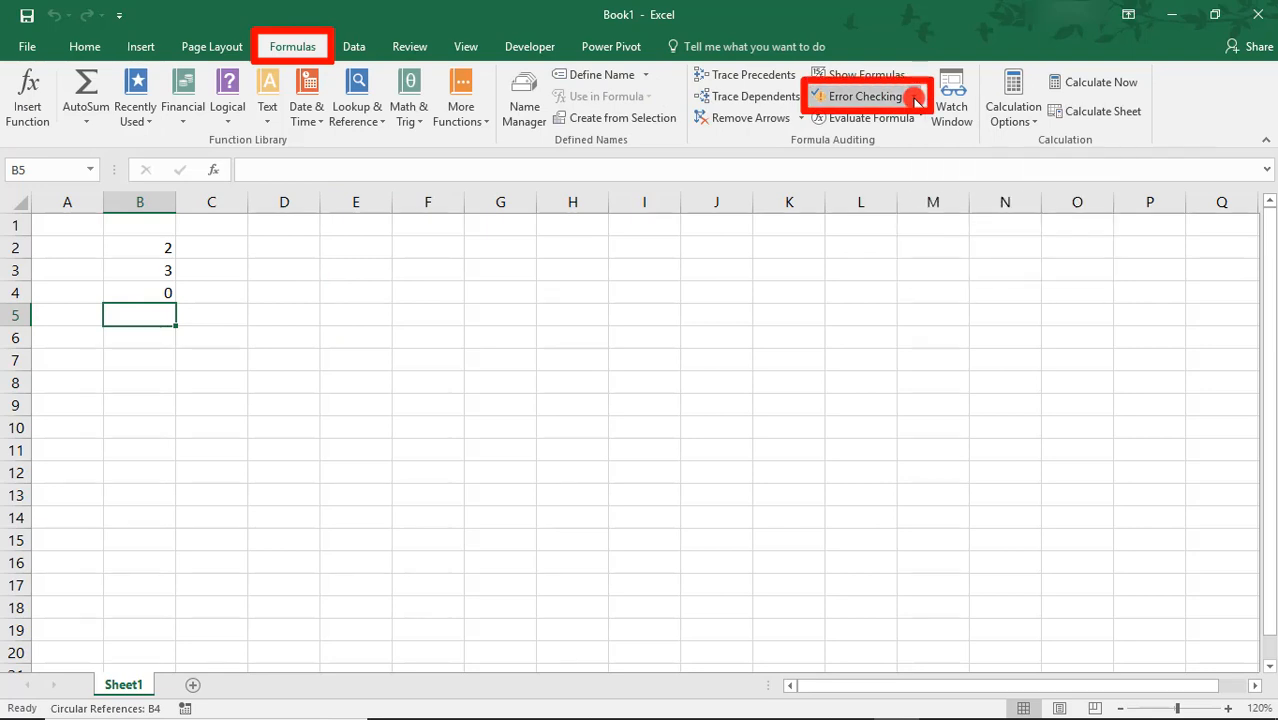
Step: Use Error Checking > Circular References to see B4 reported as the culprit
{"action": "left_click", "coordinate": [912, 96]}
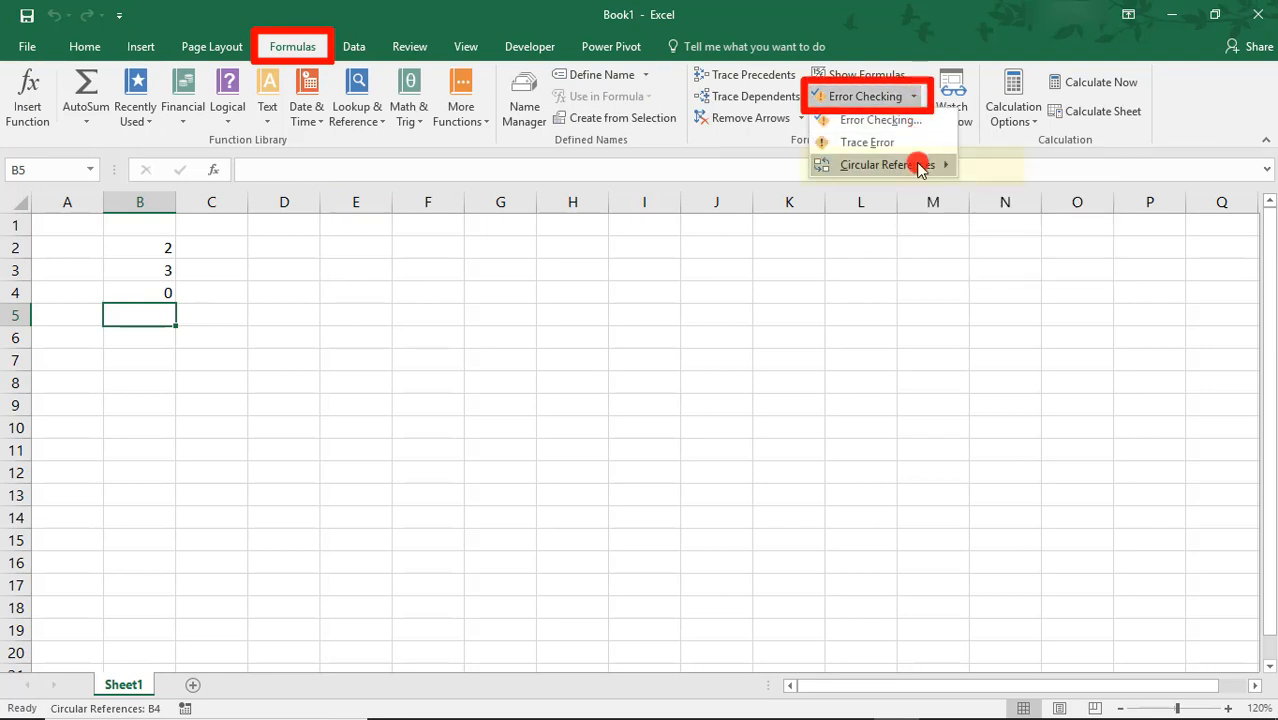
{"action": "left_click", "coordinate": [888, 164]}
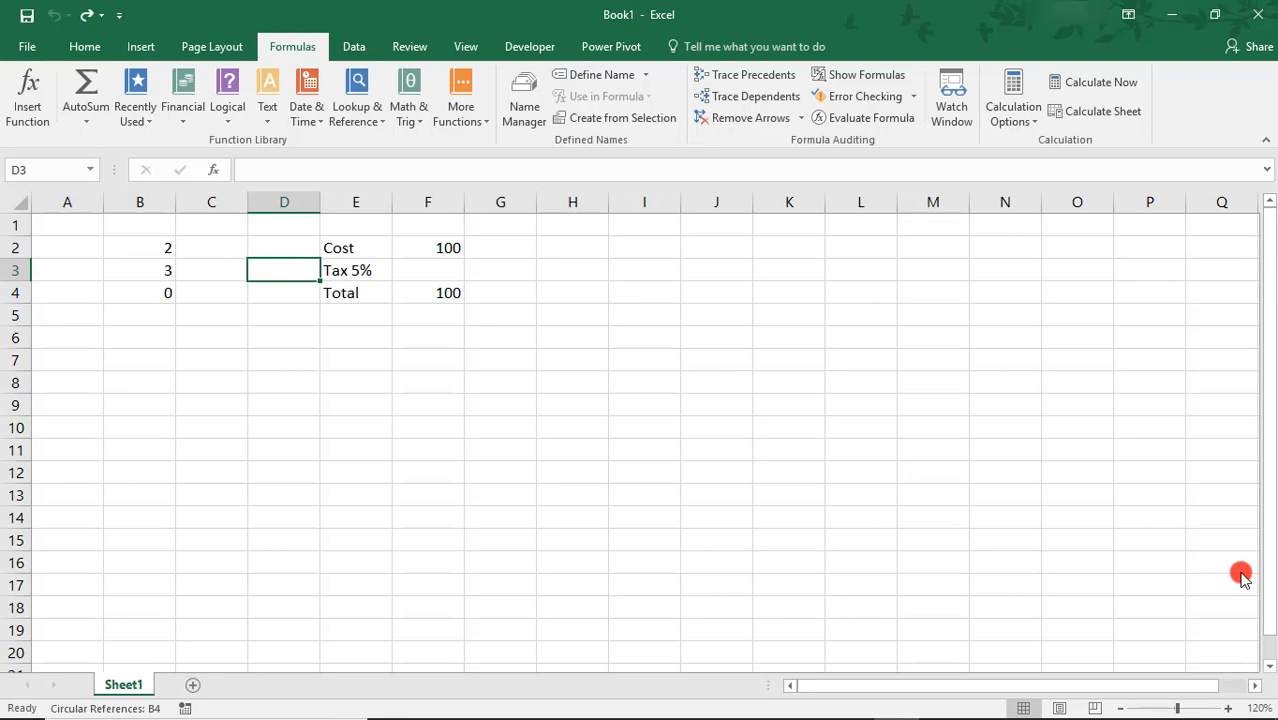
Step: Enter =F4*0.05 in the tax cell F3, referencing the Total
{"action": "left_click", "coordinate": [428, 270]}
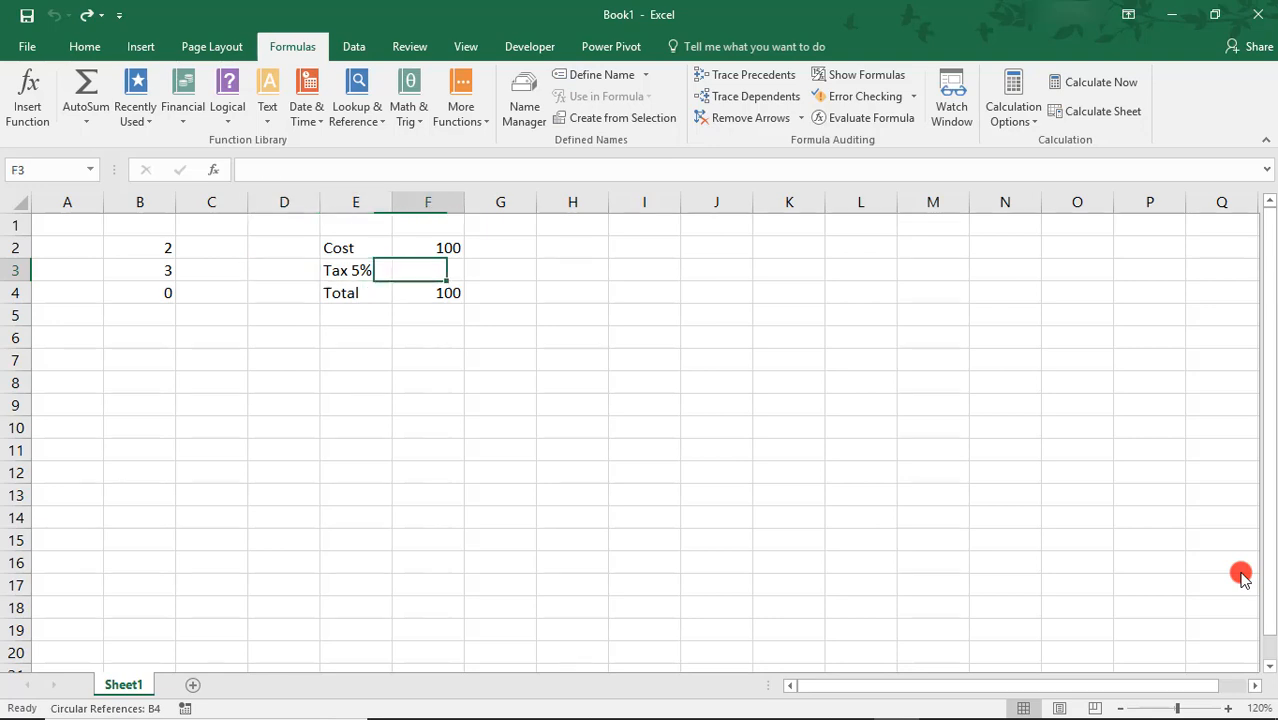
{"action": "type", "text": "="}
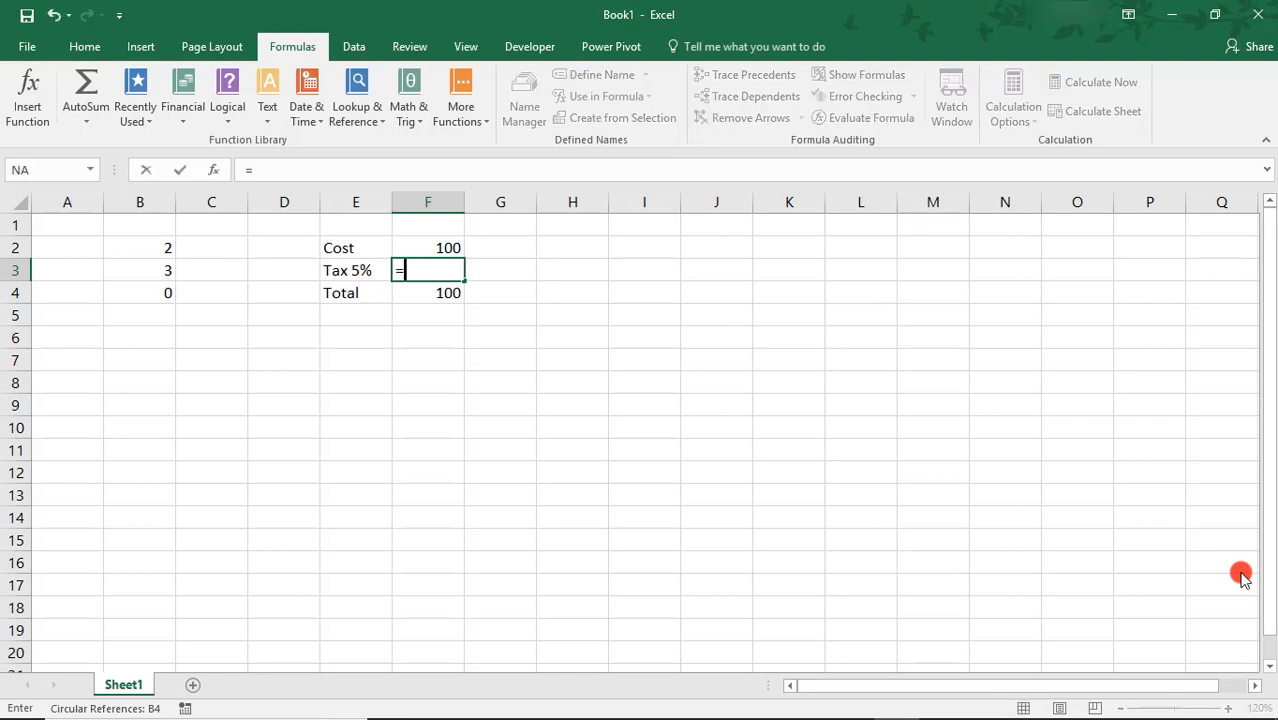
{"action": "left_click", "coordinate": [448, 292]}
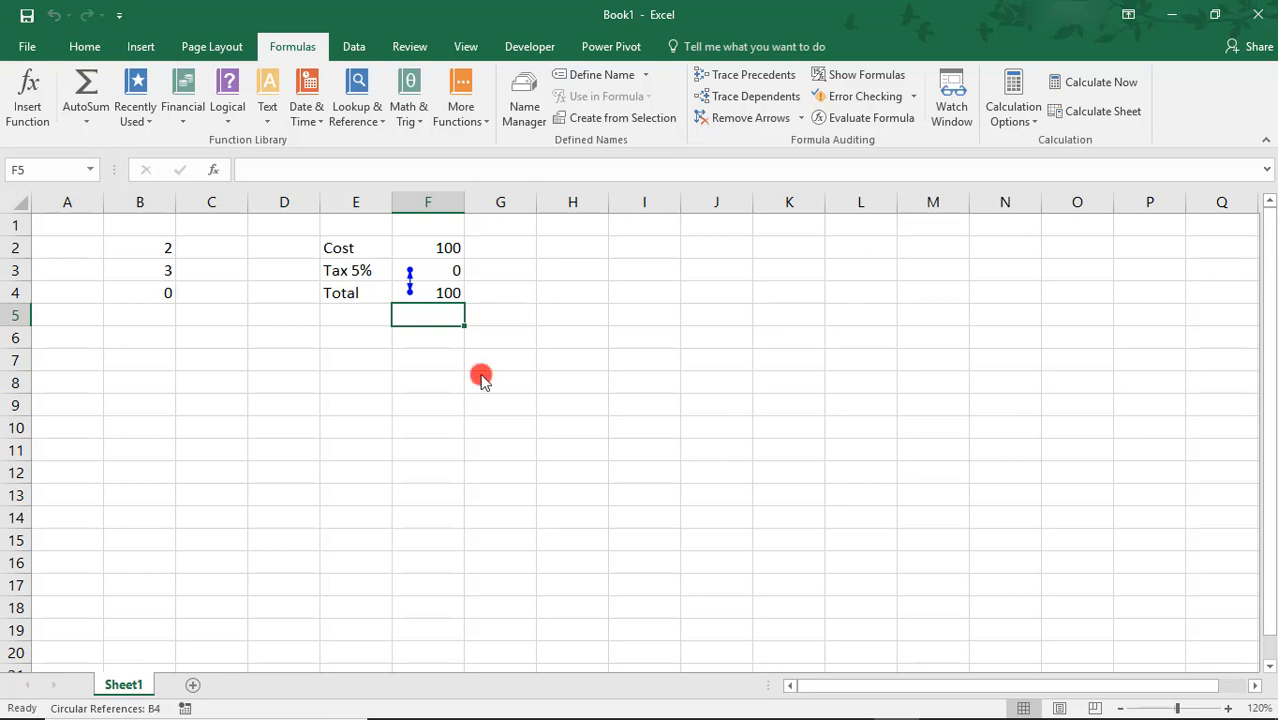
{"action": "mouse_move", "coordinate": [440, 280]}
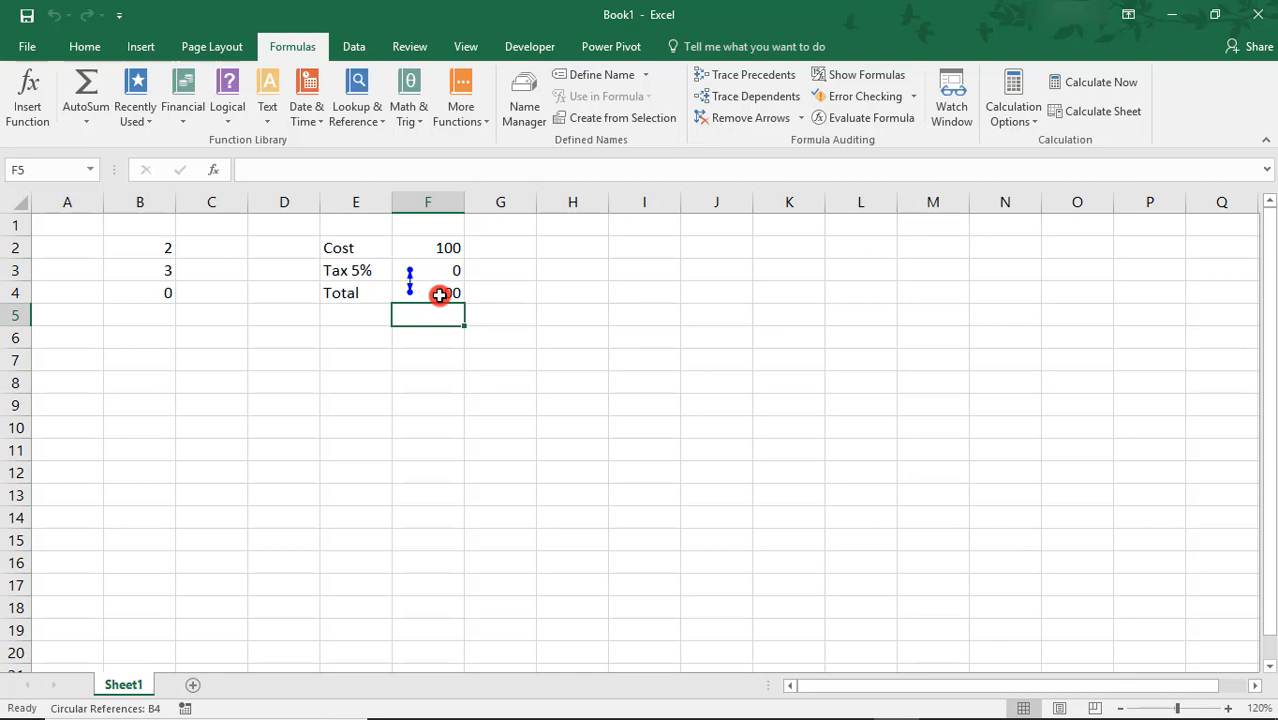
Step: Inspect the formulas in F4 (=SUM(F2:F3)) and F3 to confirm the circular reference
{"action": "left_click", "coordinate": [428, 292]}
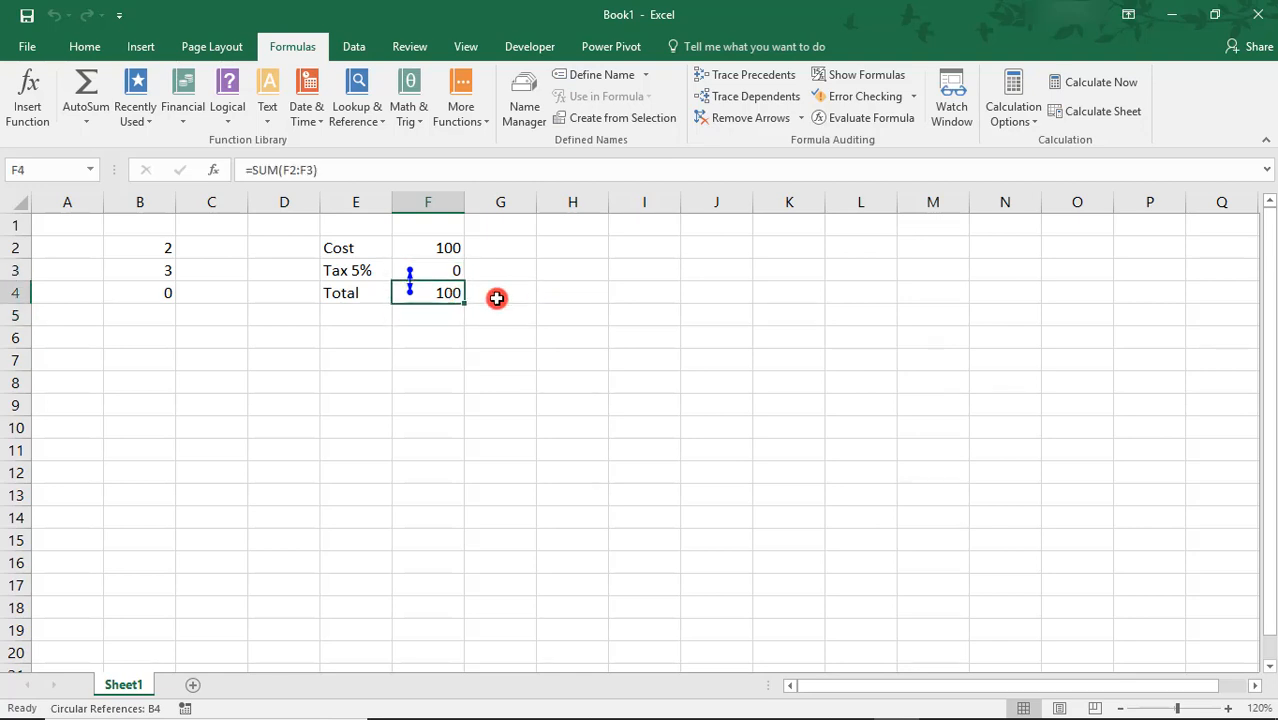
{"action": "left_click", "coordinate": [428, 270]}
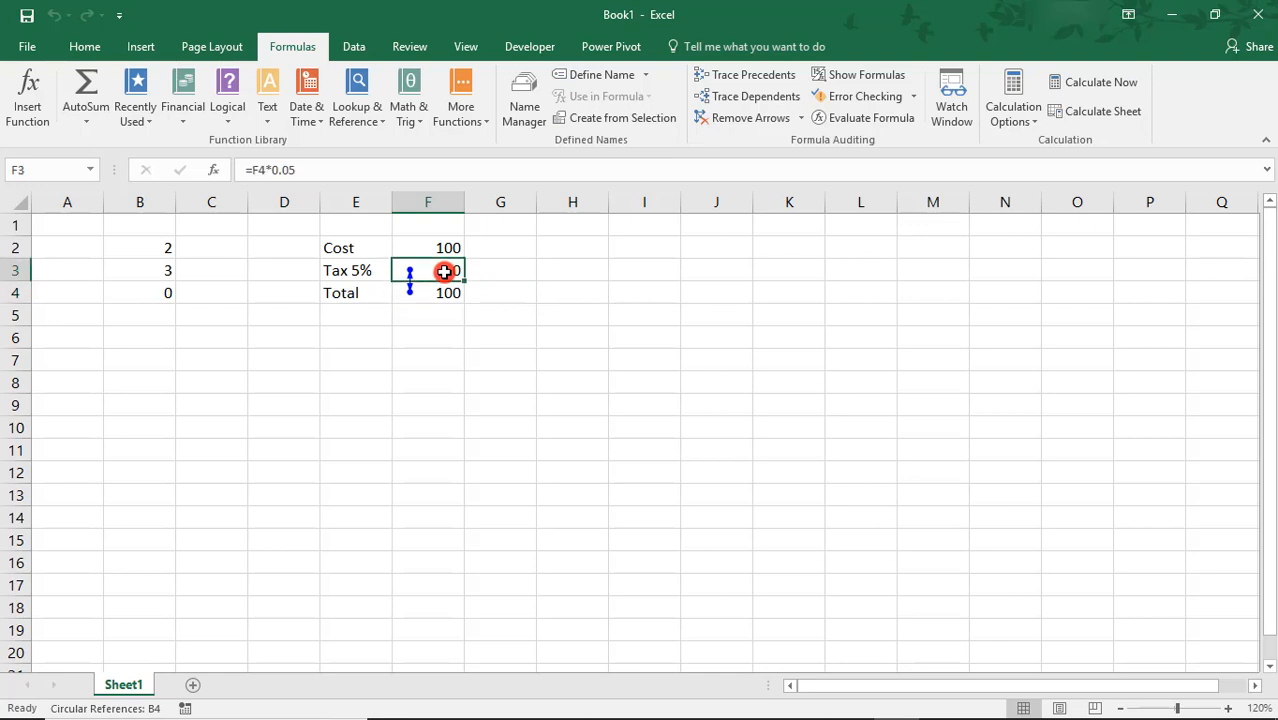
{"action": "left_click", "coordinate": [428, 292]}
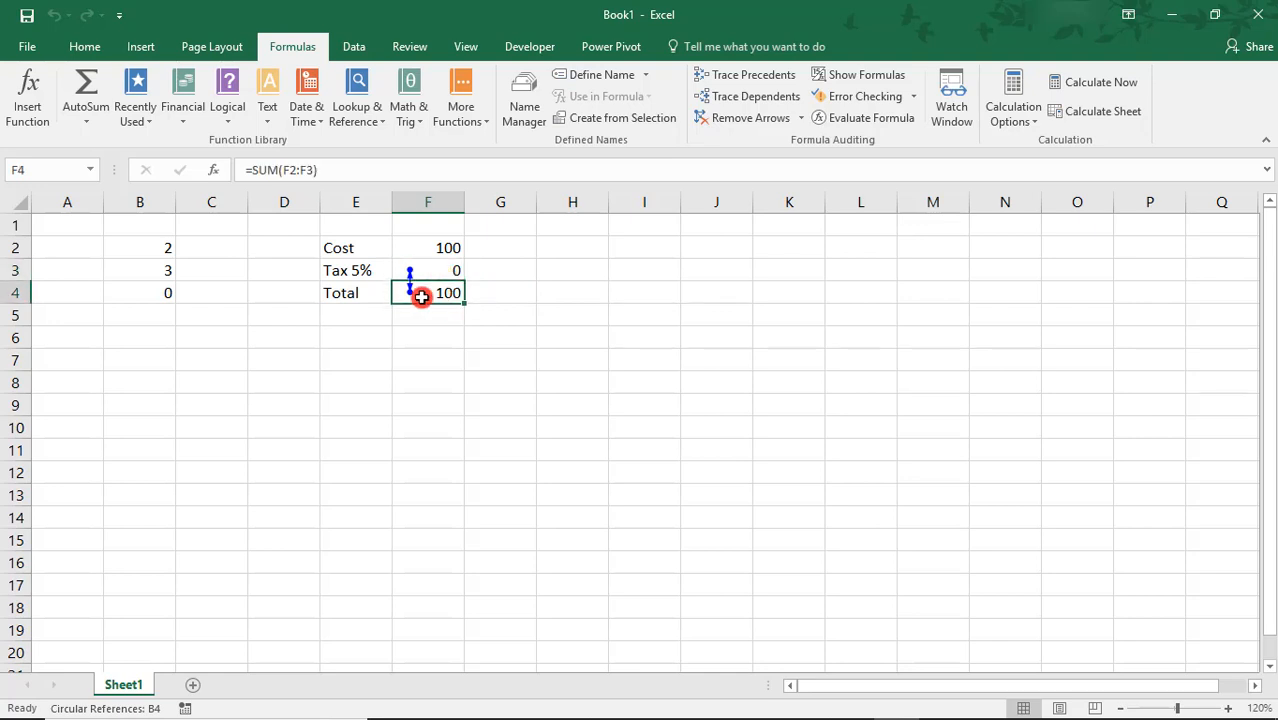
{"action": "left_click", "coordinate": [428, 270]}
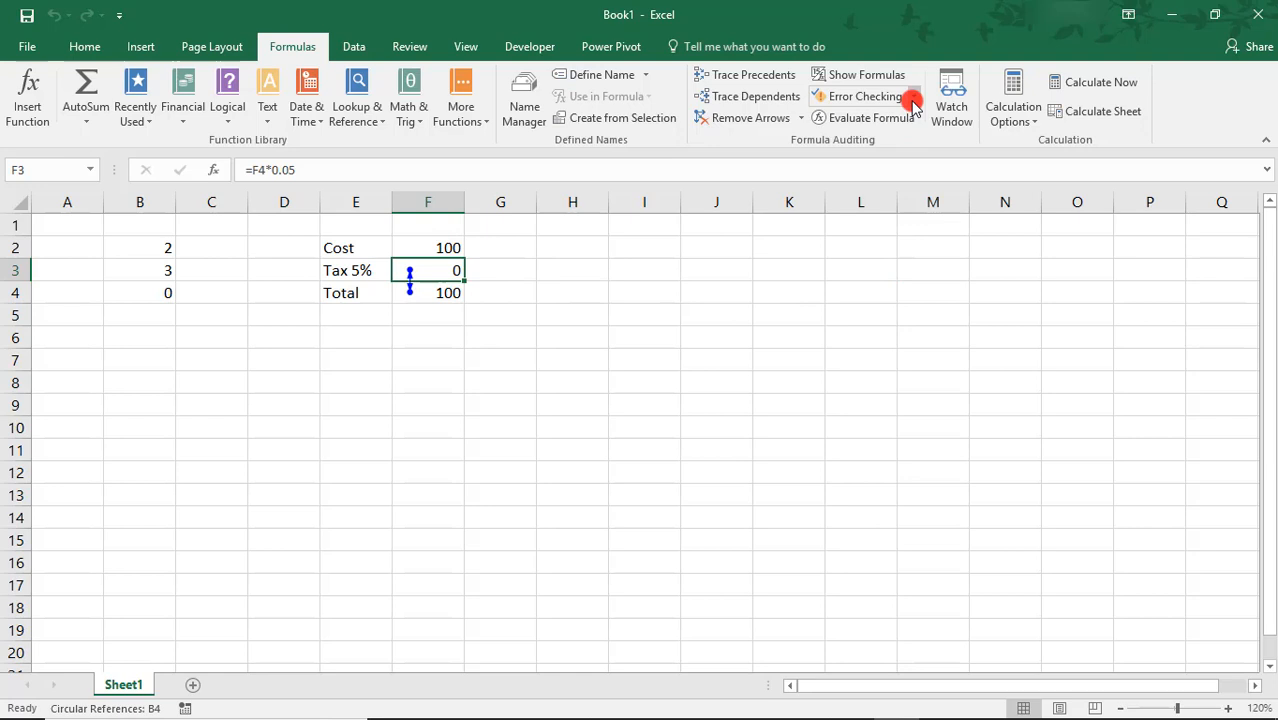
Step: Go to B4 via Circular References, replace its formula with 5, and recheck for errors
{"action": "left_click", "coordinate": [912, 96]}
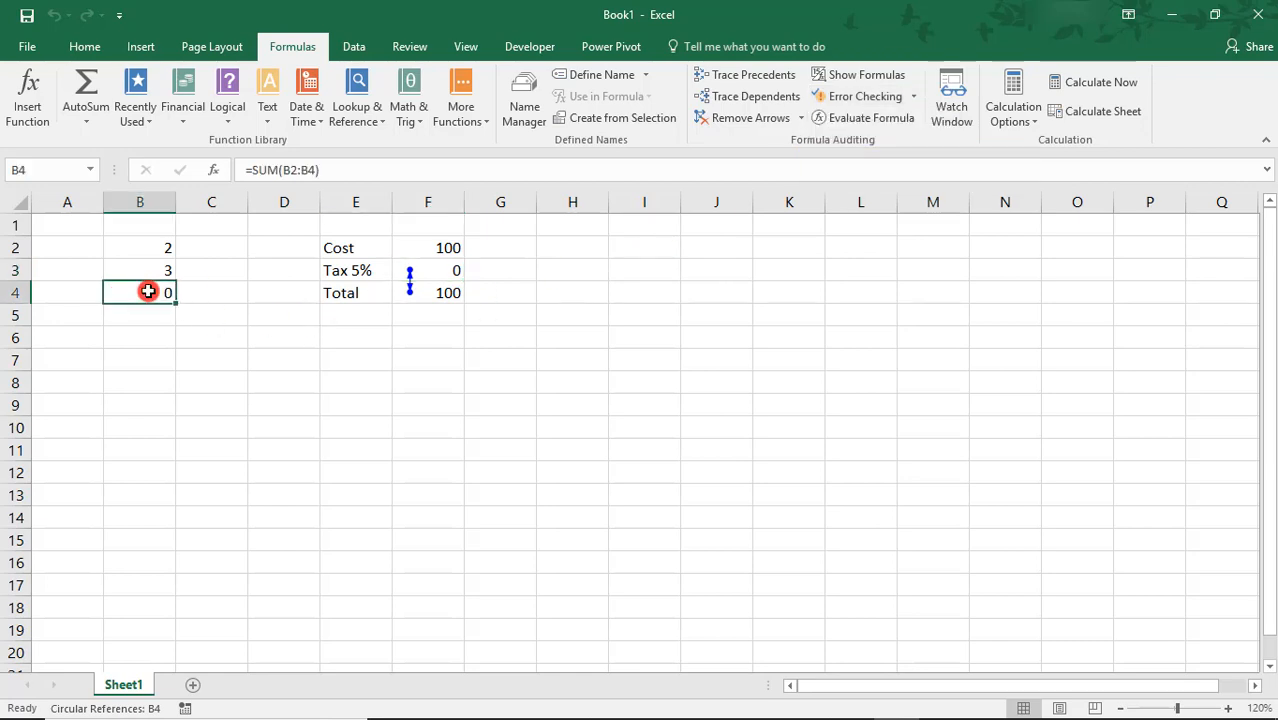
{"action": "double_click", "coordinate": [140, 292]}
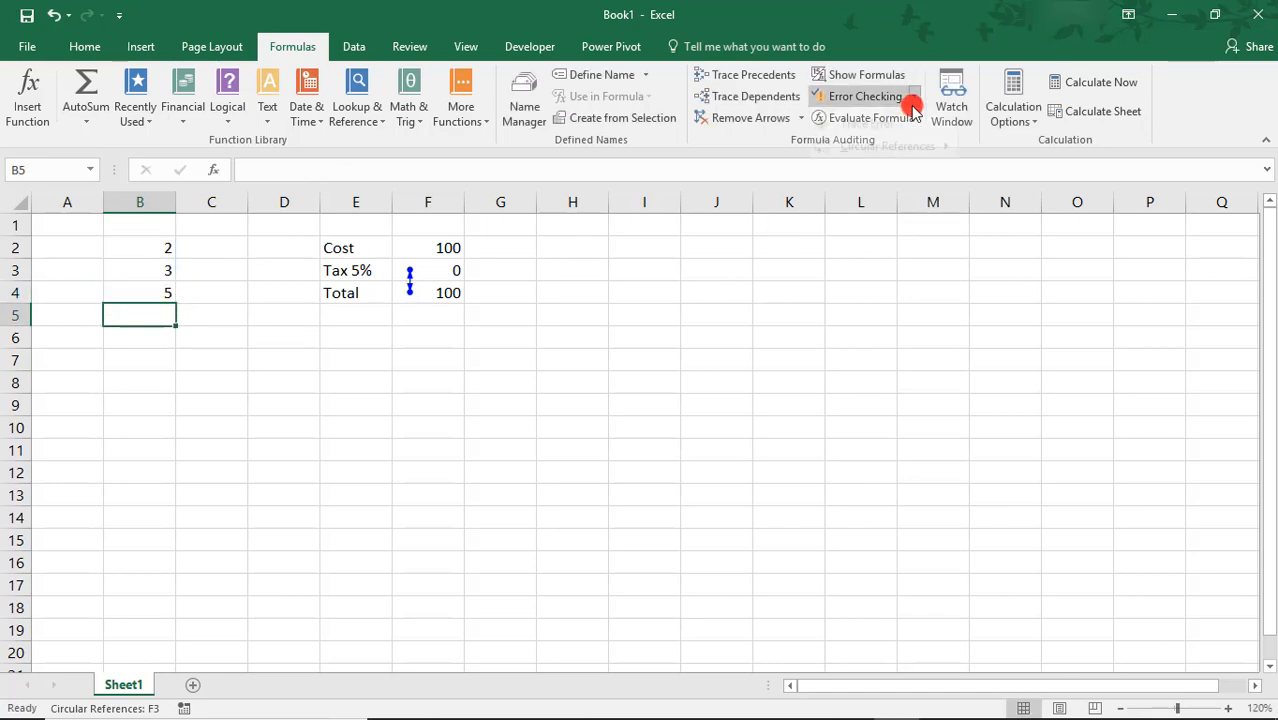
{"action": "left_click", "coordinate": [864, 96]}
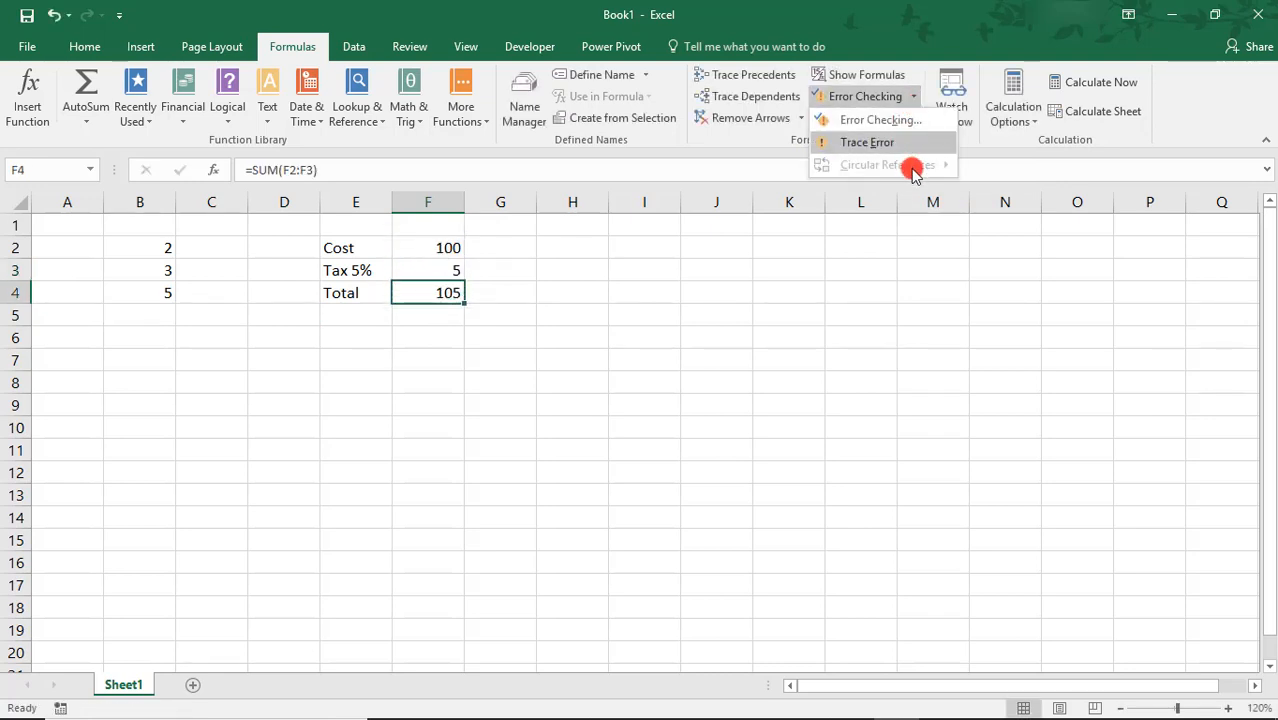
{"action": "mouse_move", "coordinate": [892, 188]}
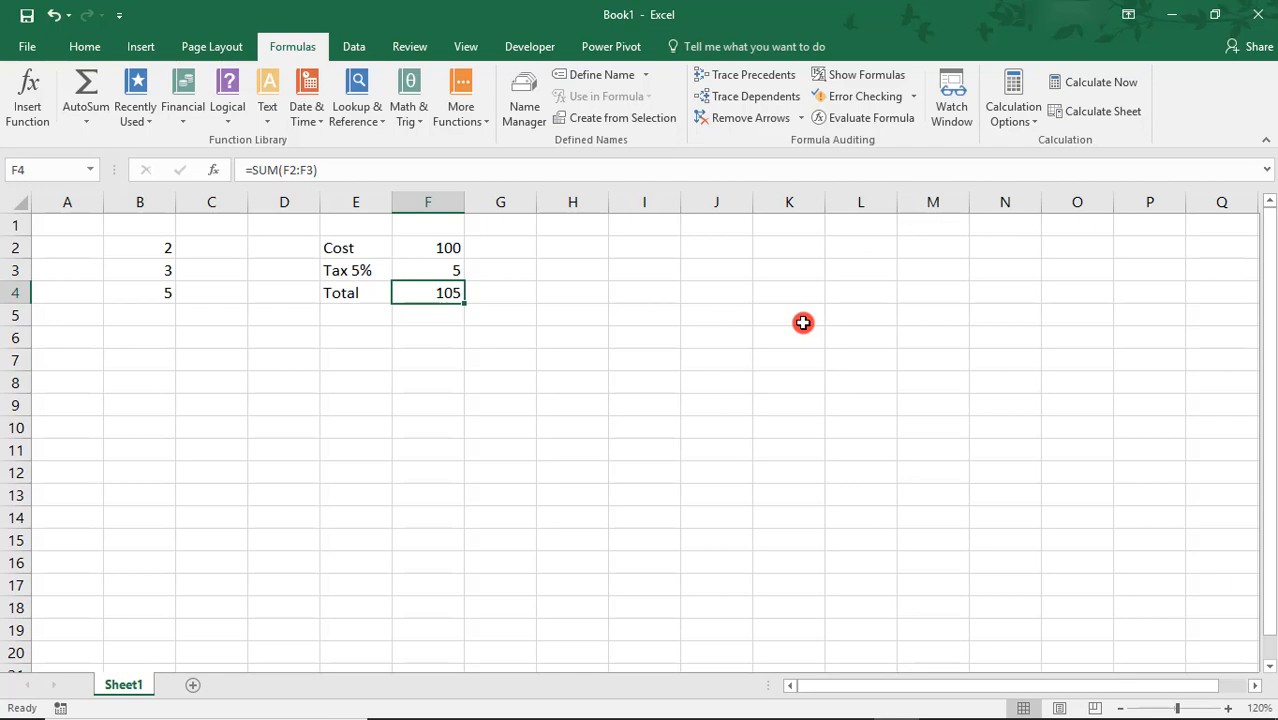
{"action": "mouse_move", "coordinate": [1244, 580]}
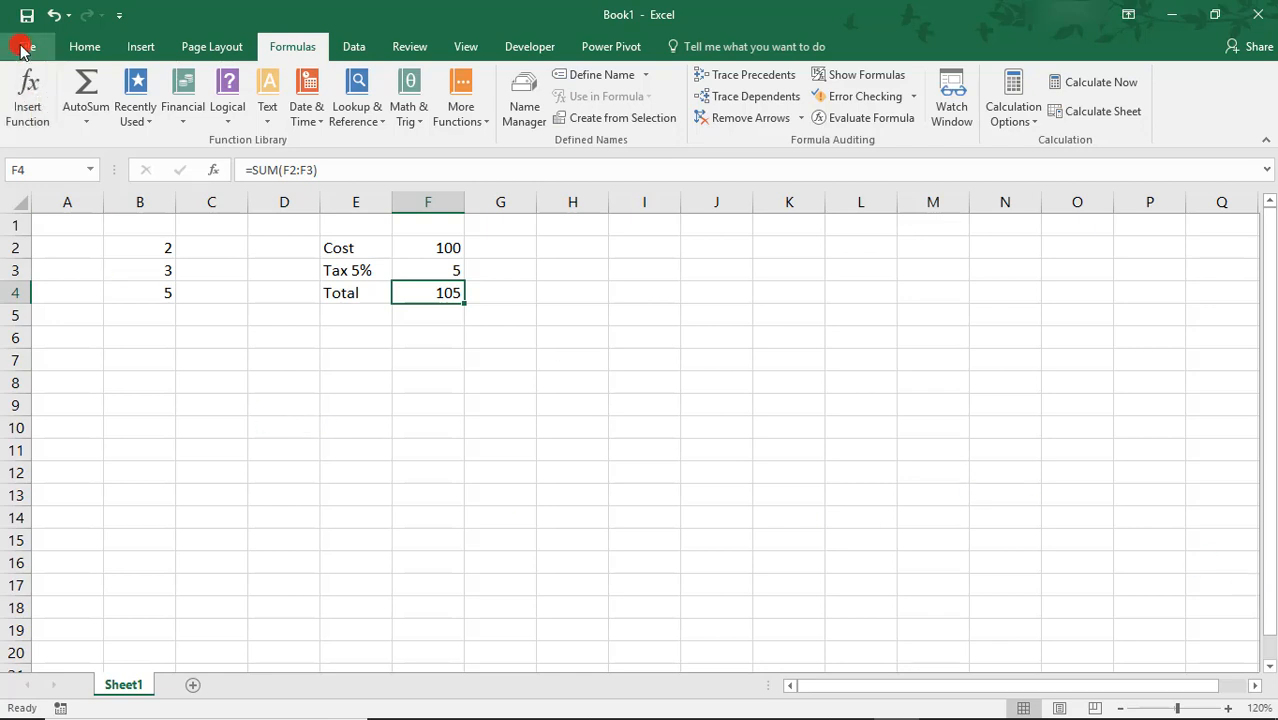
Step: In File > Options > Formulas, enable iterative calculation (100 iterations, 0.001 max change)
{"action": "left_click", "coordinate": [20, 46]}
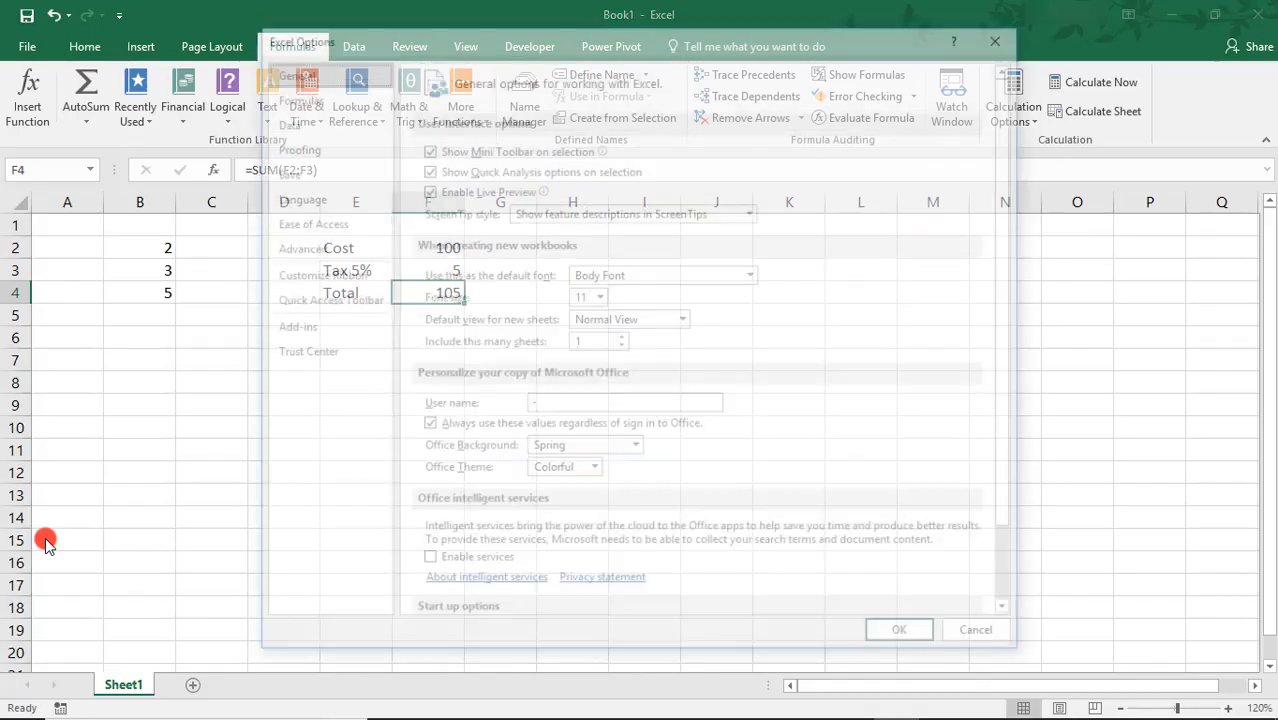
{"action": "left_click", "coordinate": [294, 96]}
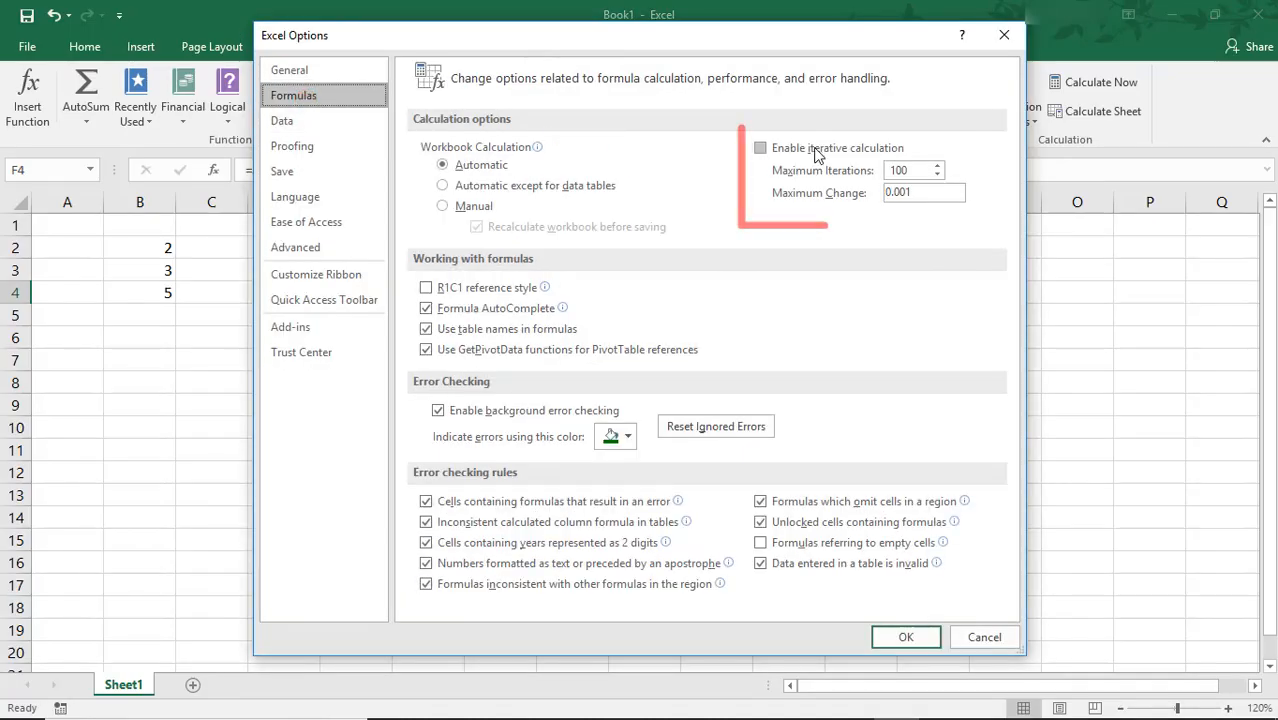
{"action": "left_click", "coordinate": [760, 148]}
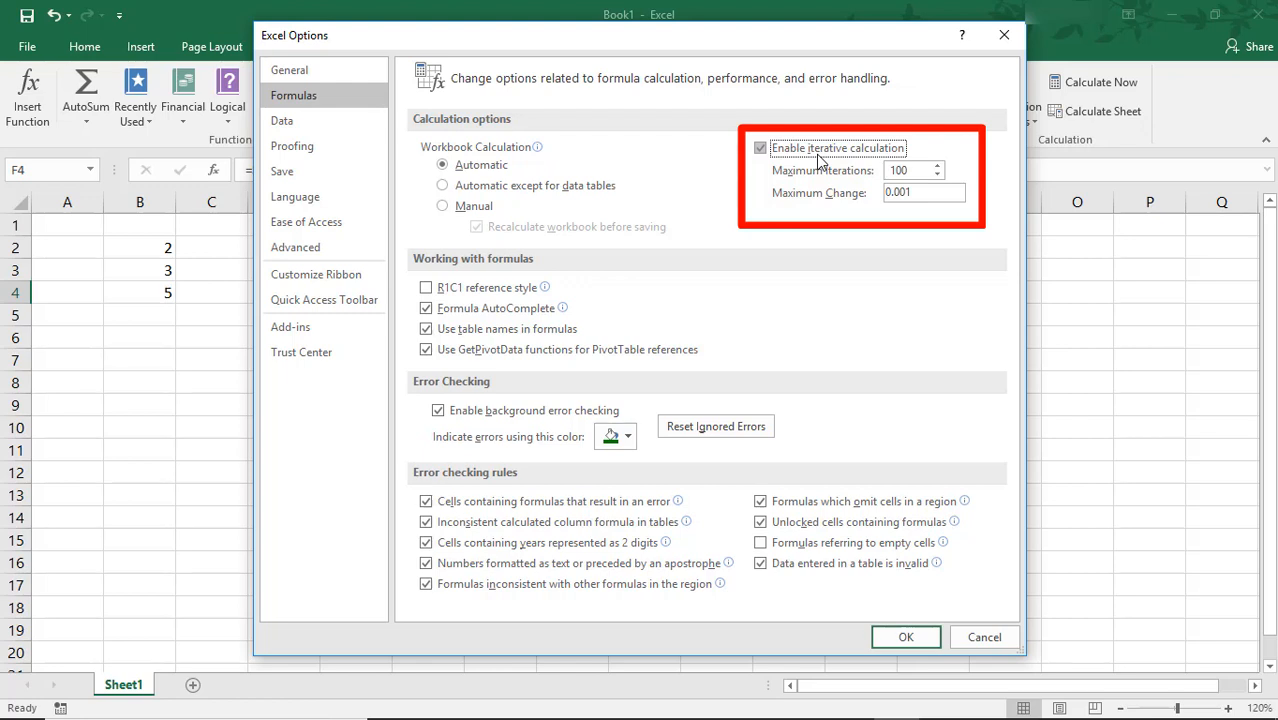
{"action": "mouse_move", "coordinate": [830, 162]}
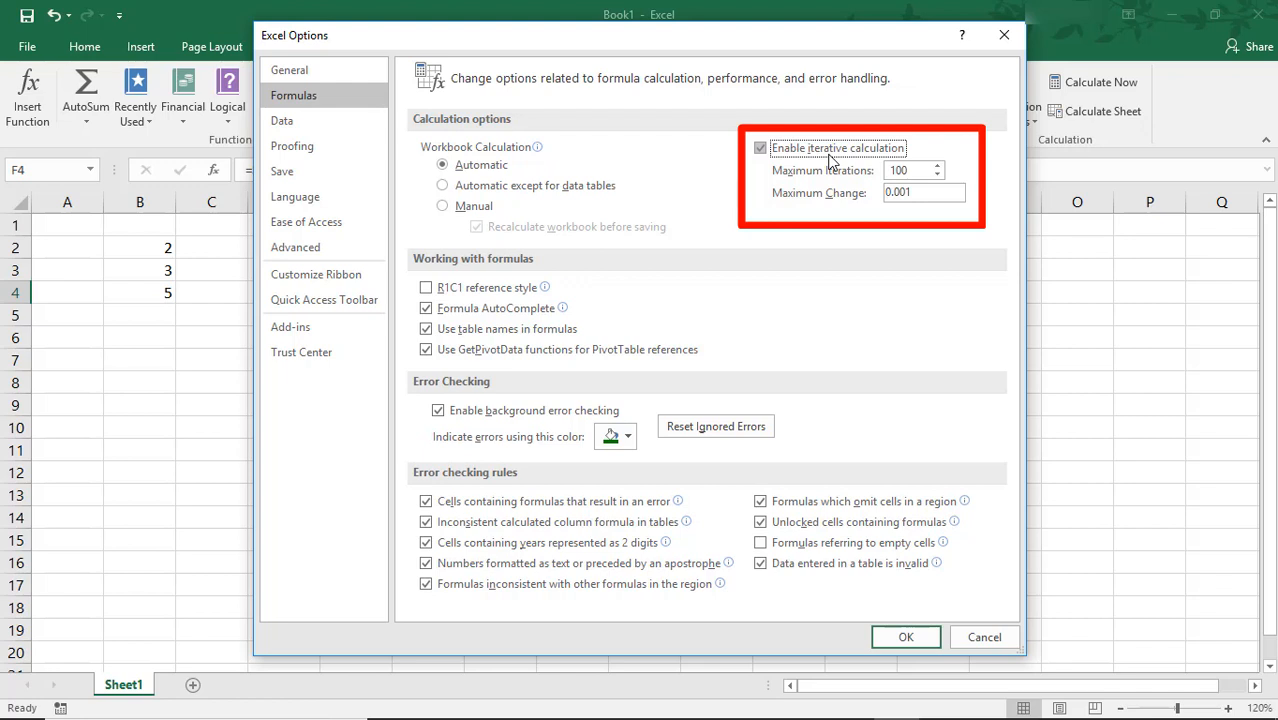
{"action": "mouse_move", "coordinate": [820, 164]}
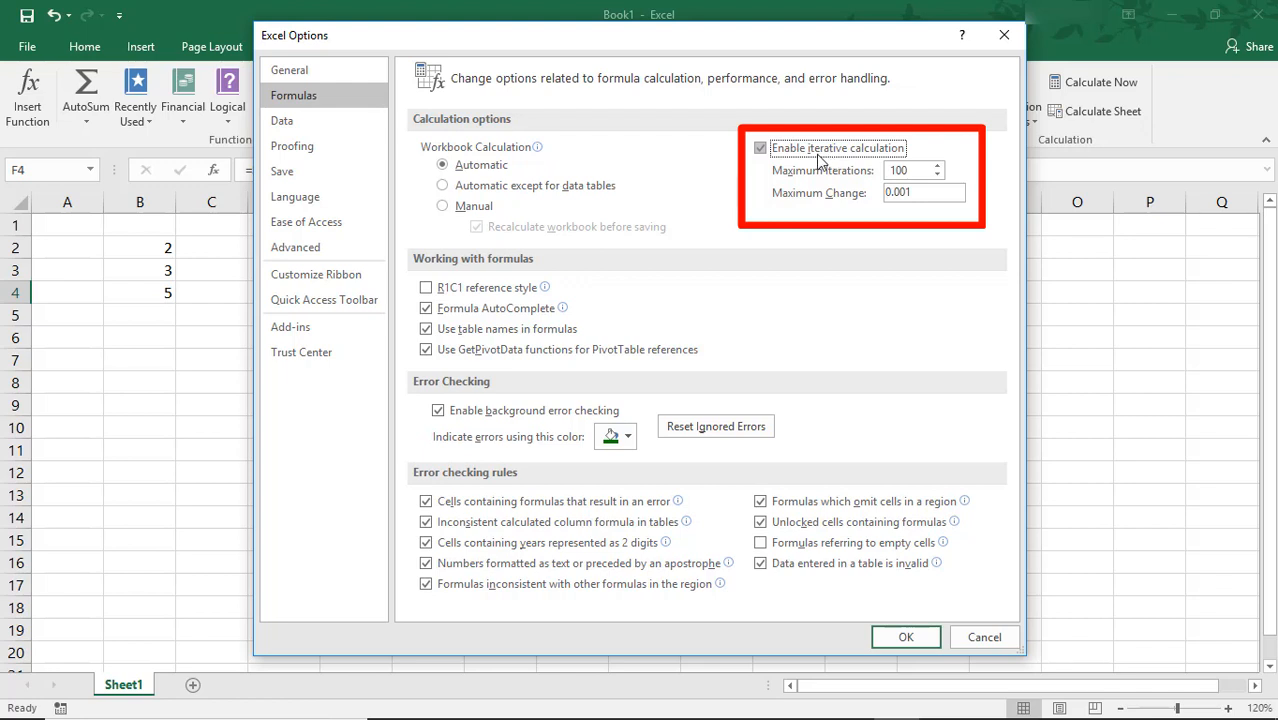